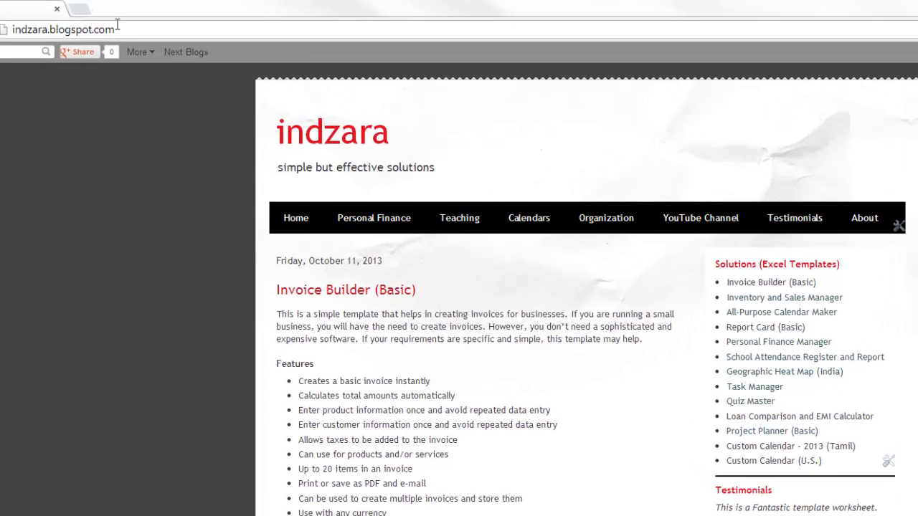
{"action": "mouse_move", "coordinate": [362, 361]}
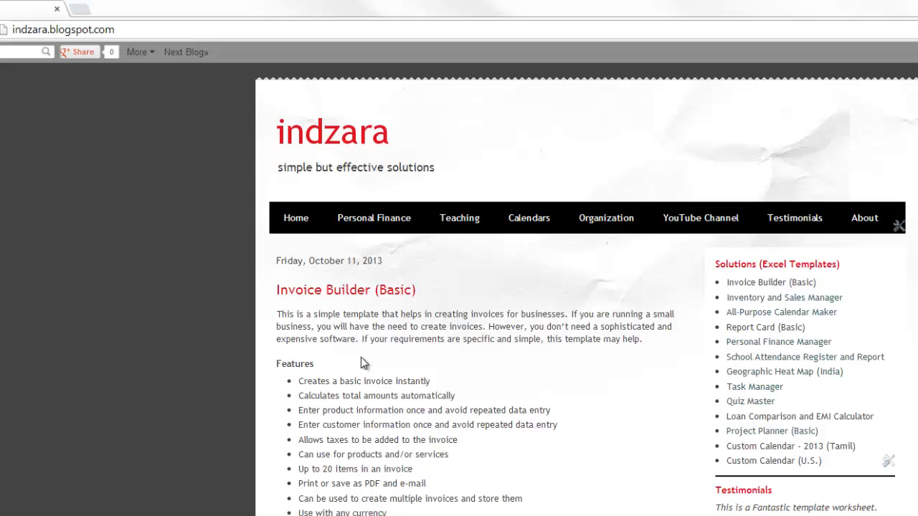
Scroll down the Invoice Builder (Basic) post to the Download section's sample invoice screenshot
{"action": "scroll", "scroll_direction": "down", "scroll_amount": 3}
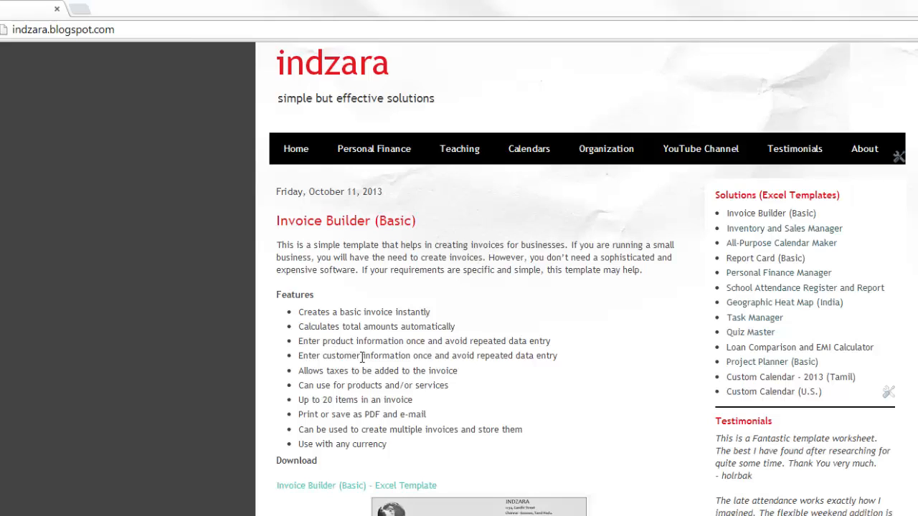
{"action": "mouse_move", "coordinate": [580, 361]}
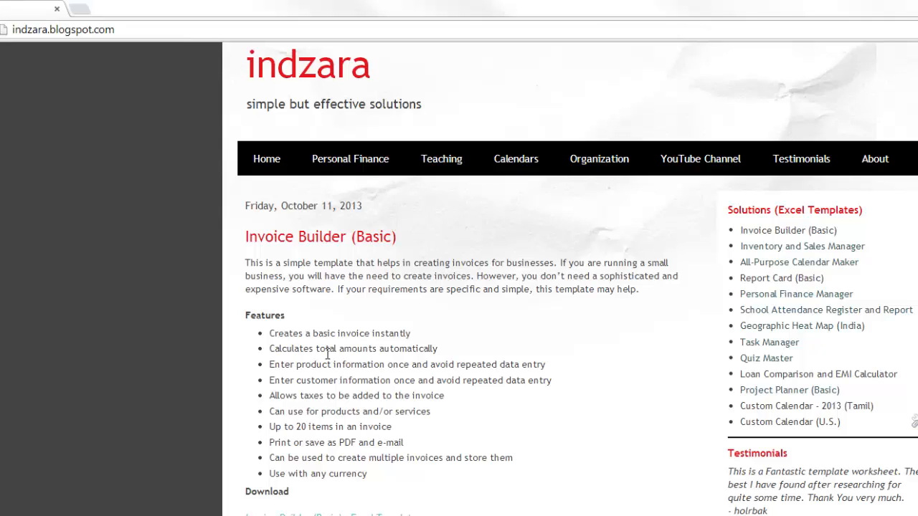
{"action": "mouse_move", "coordinate": [559, 353]}
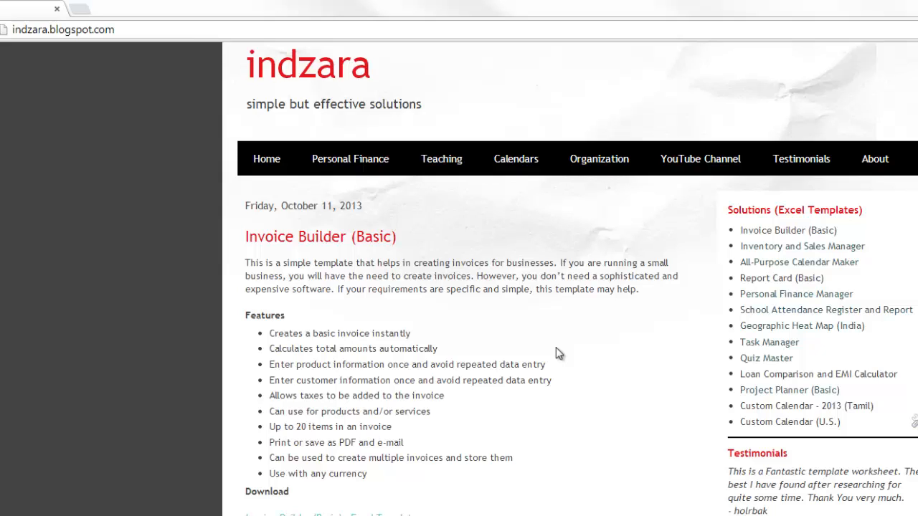
{"action": "mouse_move", "coordinate": [321, 496]}
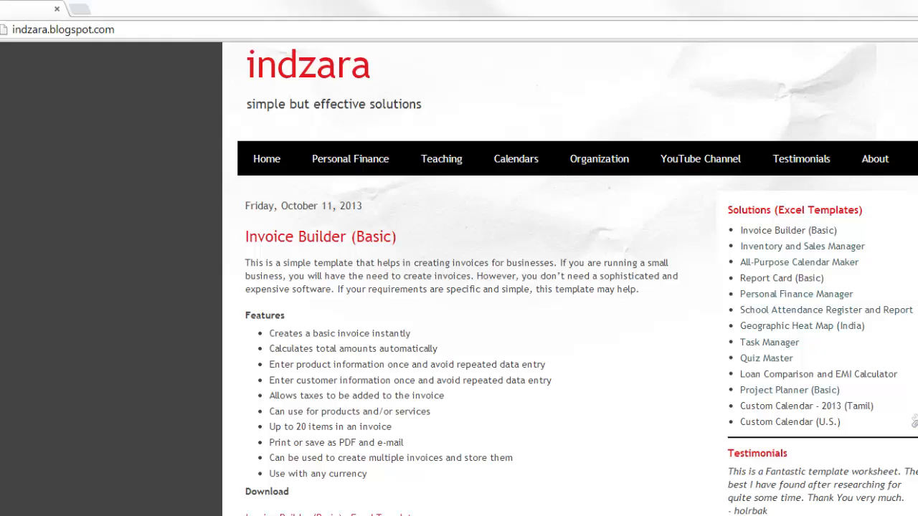
{"action": "scroll", "scroll_direction": "down", "scroll_amount": 3}
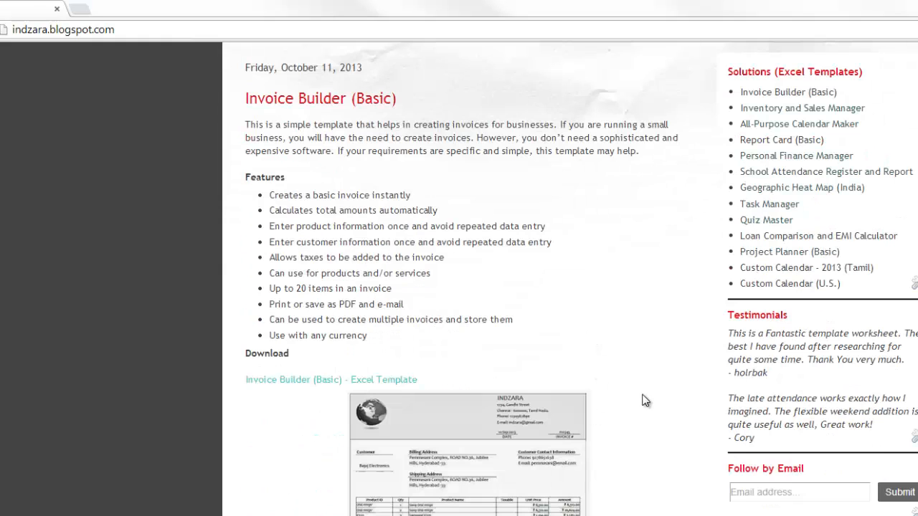
{"action": "scroll", "scroll_direction": "down", "scroll_amount": 3}
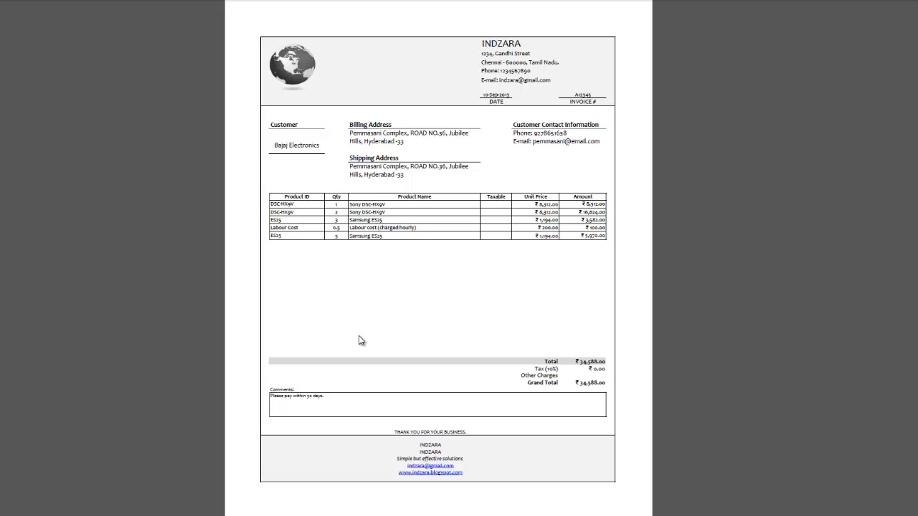
{"action": "scroll", "scroll_direction": "down", "scroll_amount": 3}
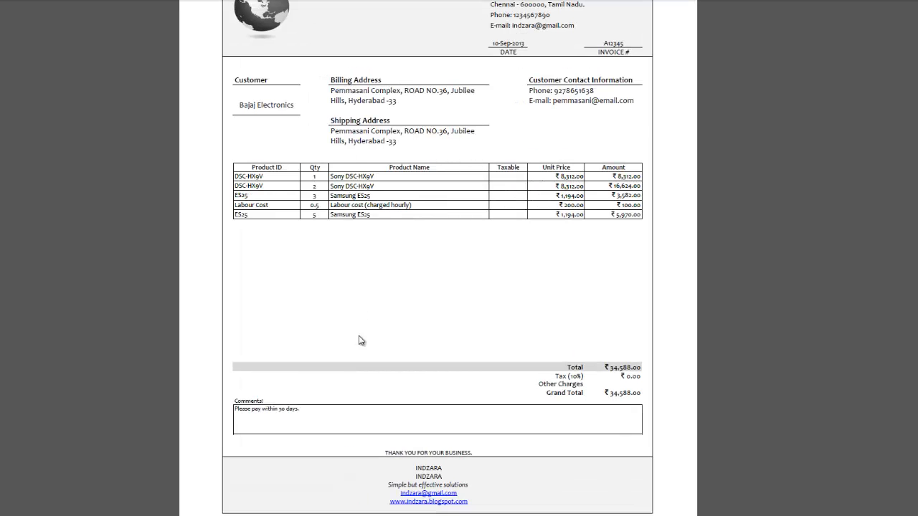
{"action": "scroll", "scroll_direction": "up", "scroll_amount": 3}
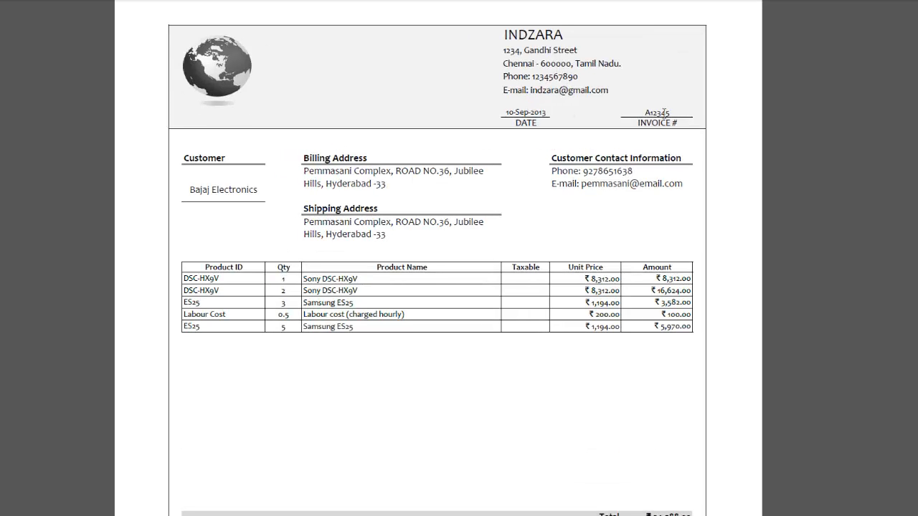
{"action": "mouse_move", "coordinate": [459, 195]}
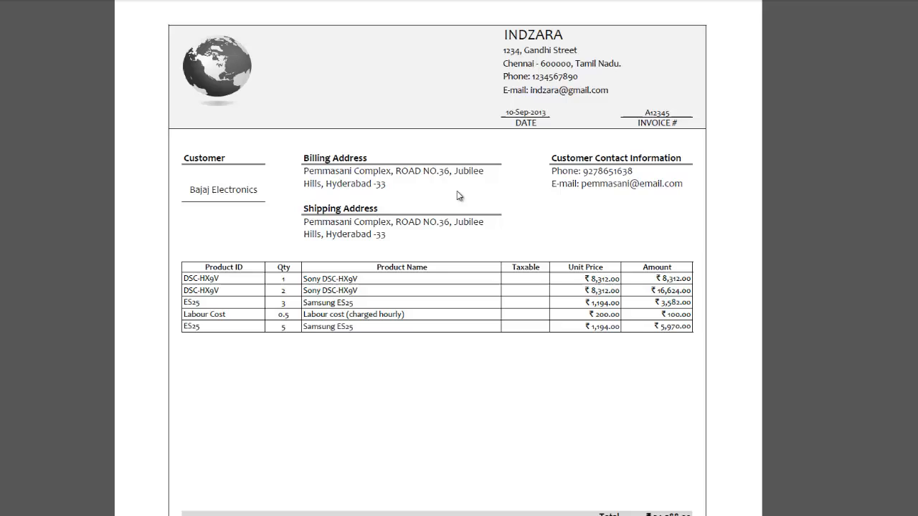
{"action": "mouse_move", "coordinate": [208, 202]}
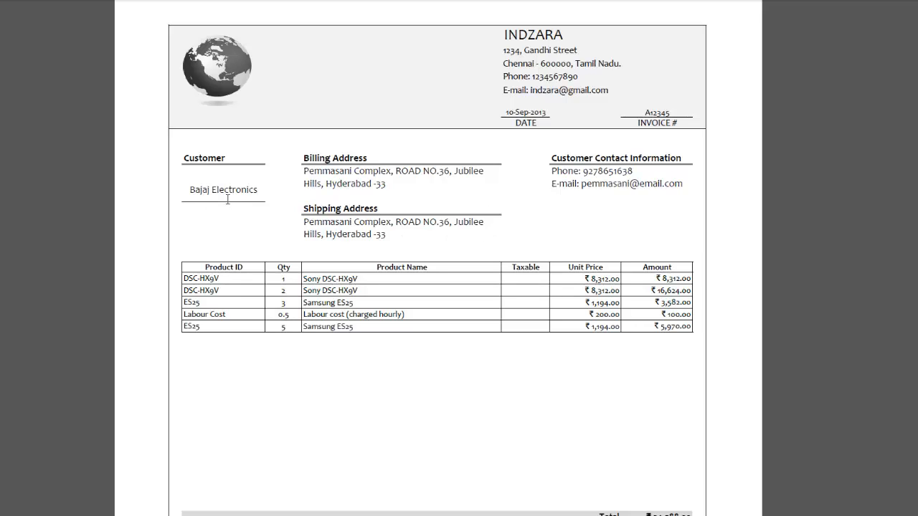
{"action": "mouse_move", "coordinate": [370, 161]}
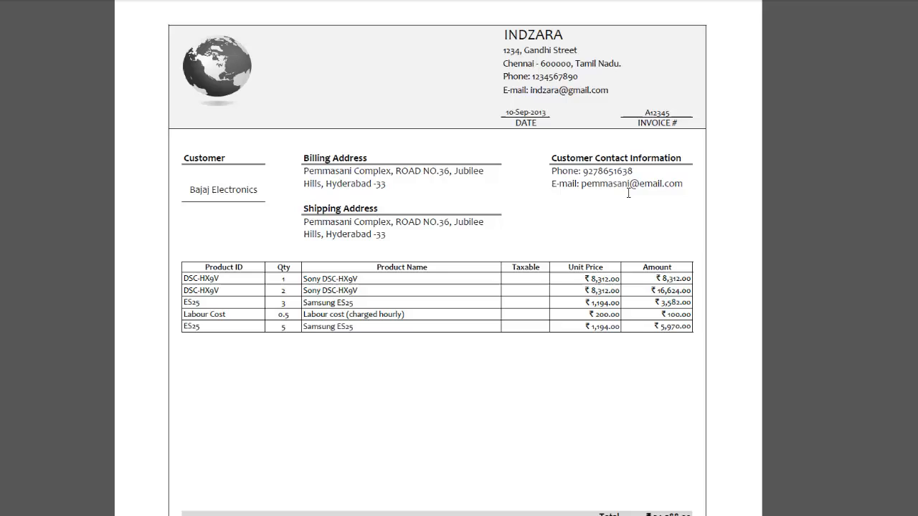
{"action": "mouse_move", "coordinate": [652, 215]}
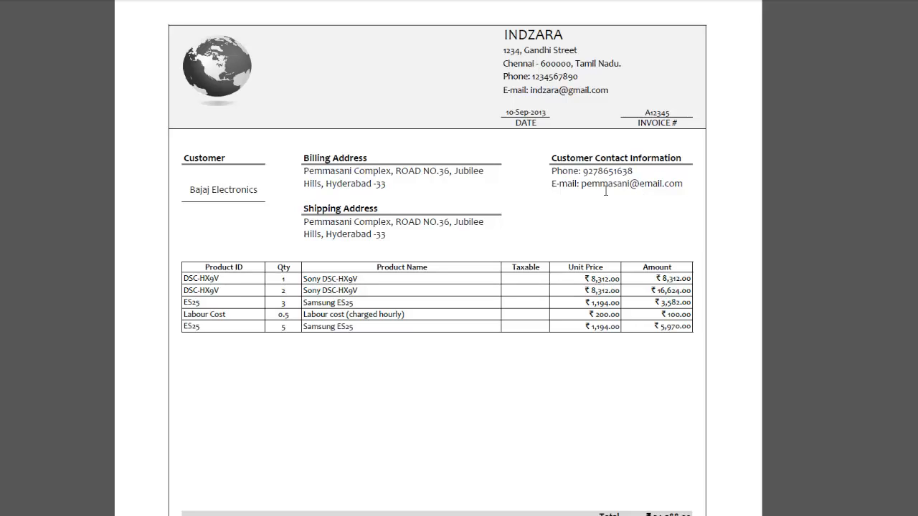
{"action": "scroll", "scroll_direction": "down", "scroll_amount": 3}
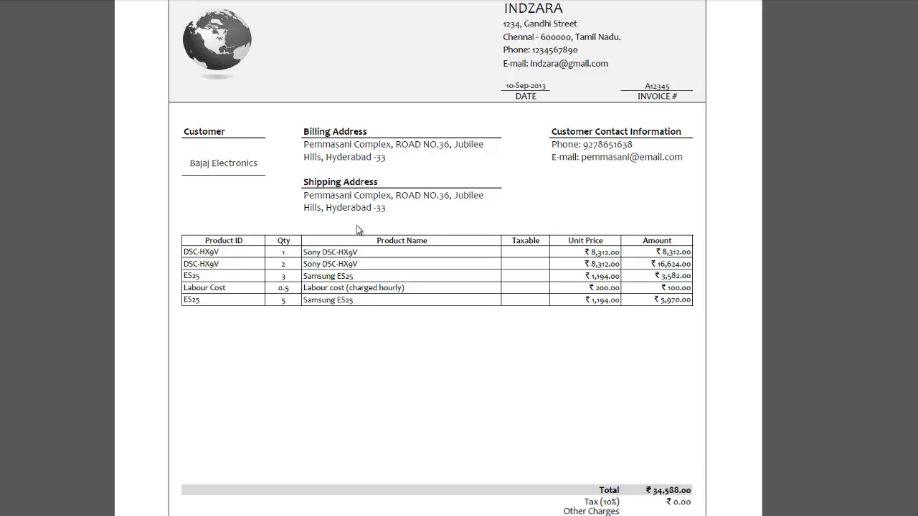
{"action": "mouse_move", "coordinate": [260, 275]}
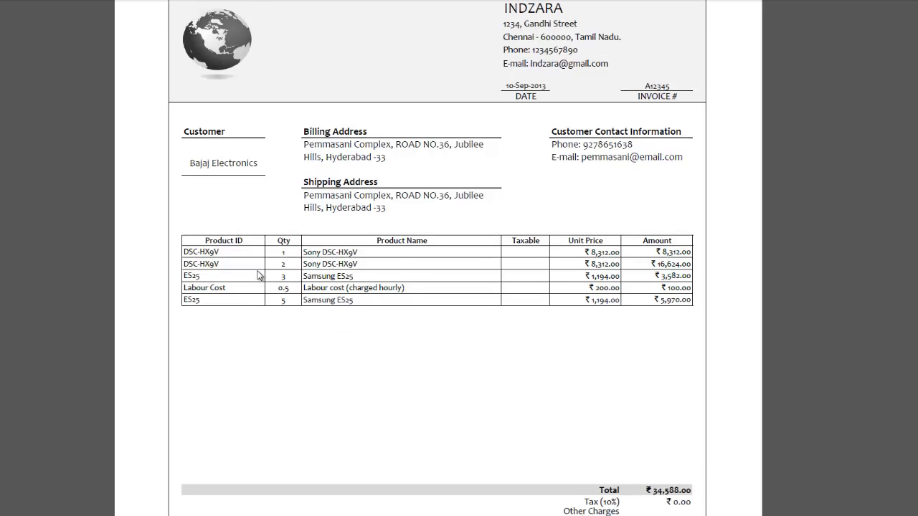
{"action": "scroll", "scroll_direction": "down", "scroll_amount": 3}
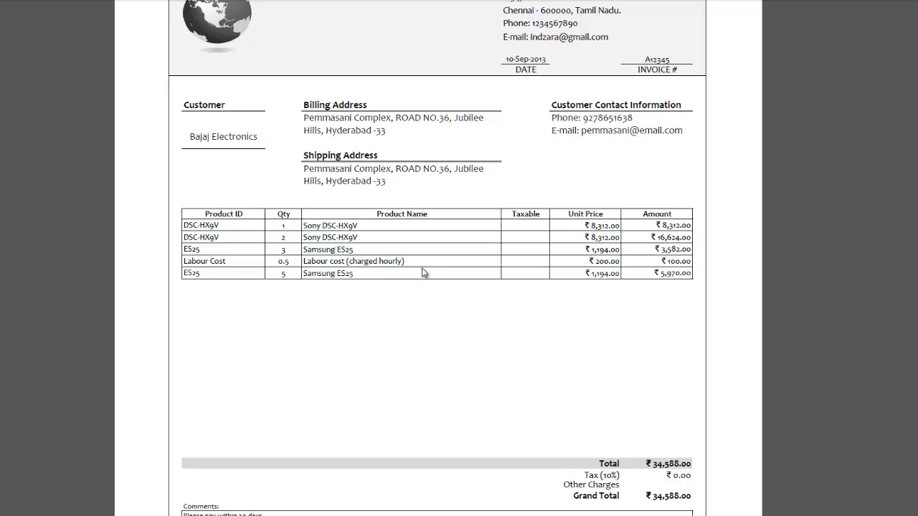
{"action": "mouse_move", "coordinate": [524, 269]}
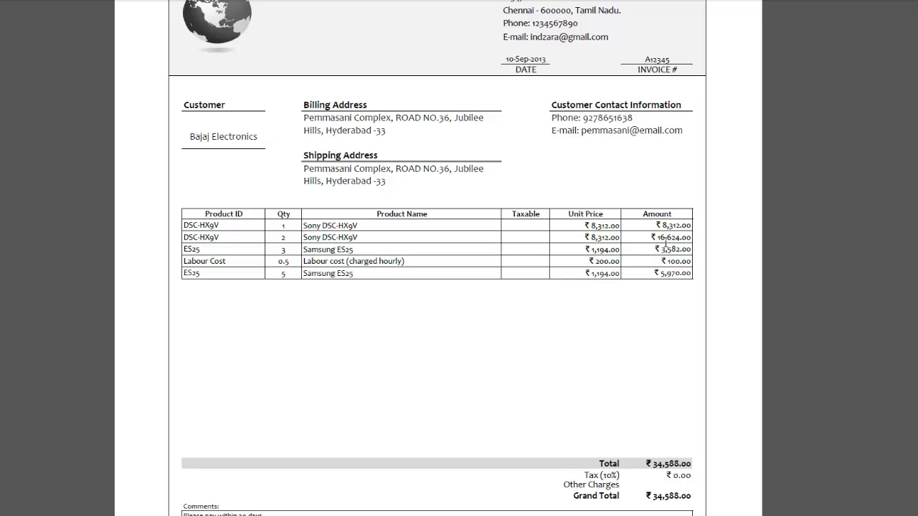
{"action": "mouse_move", "coordinate": [431, 328]}
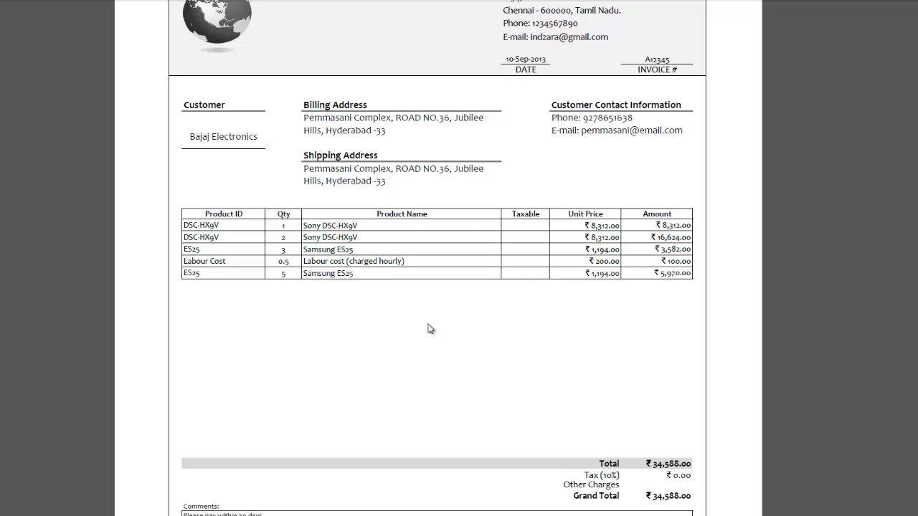
{"action": "scroll", "scroll_direction": "down", "scroll_amount": 3}
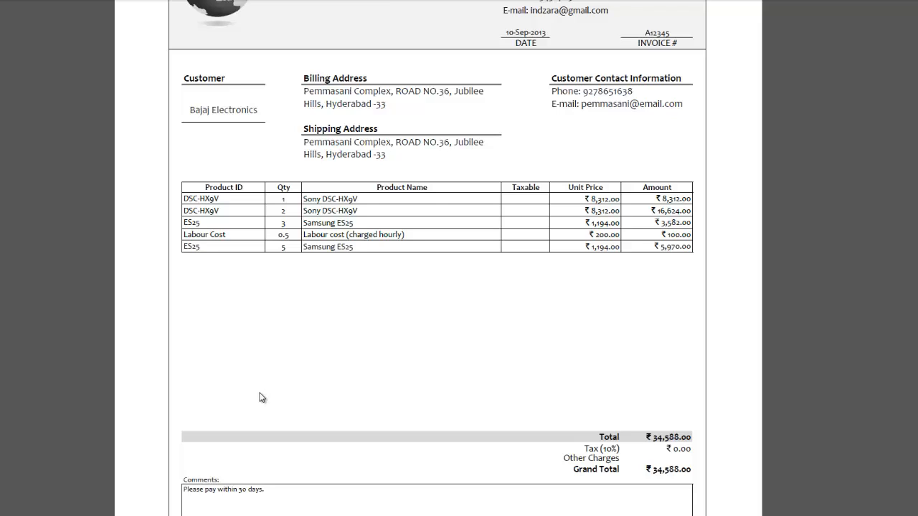
{"action": "mouse_move", "coordinate": [673, 438]}
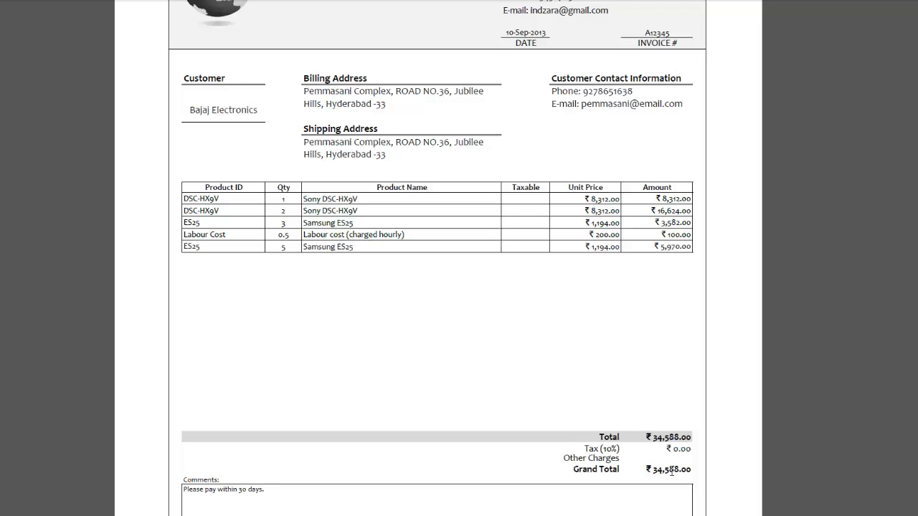
{"action": "scroll", "scroll_direction": "down", "scroll_amount": 3}
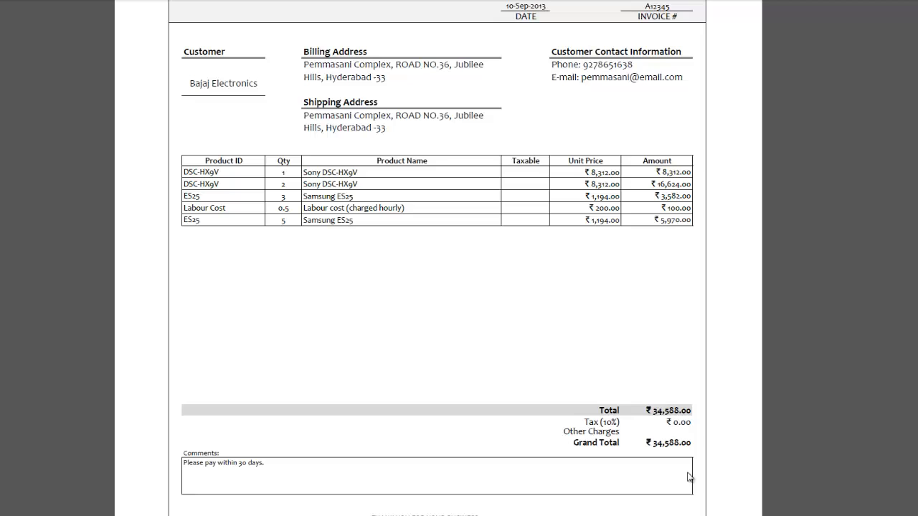
{"action": "scroll", "scroll_direction": "down", "scroll_amount": 3}
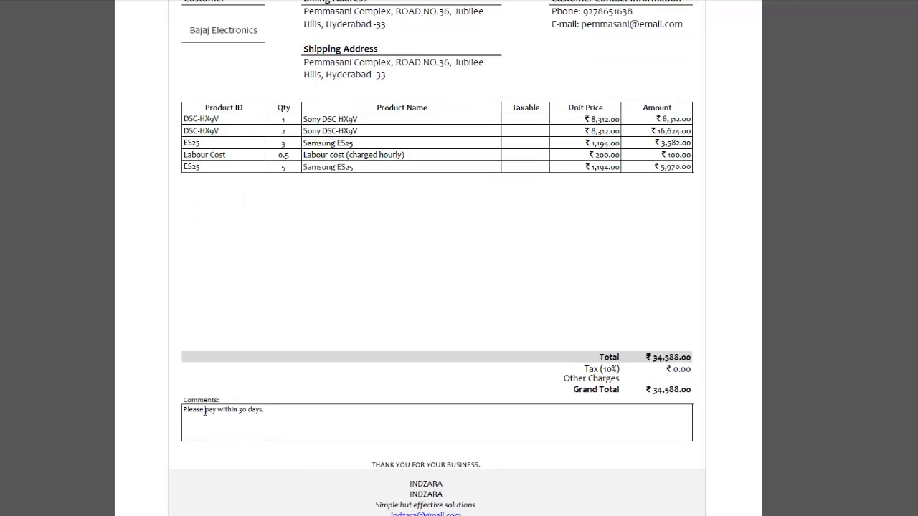
{"action": "mouse_move", "coordinate": [367, 422]}
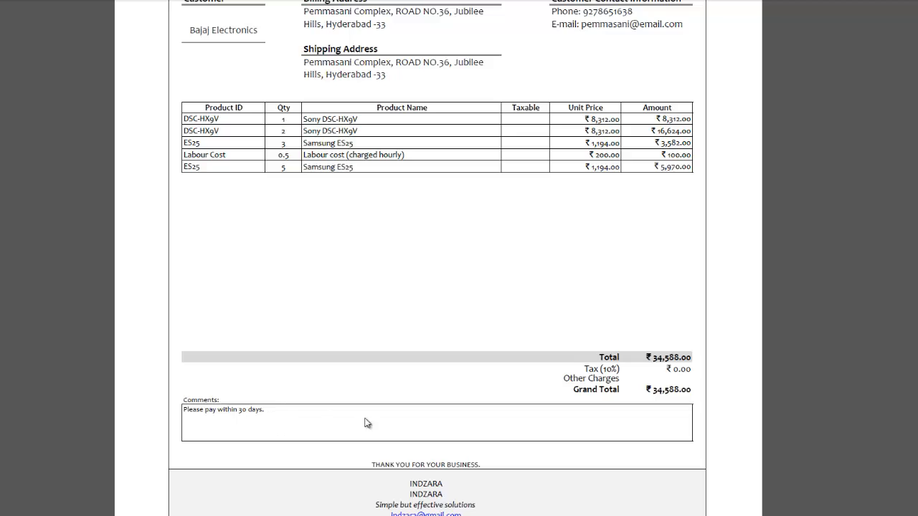
Close the enlarged invoice image and return to the Invoice Builder (Basic) post
{"action": "scroll", "scroll_direction": "down", "scroll_amount": 3}
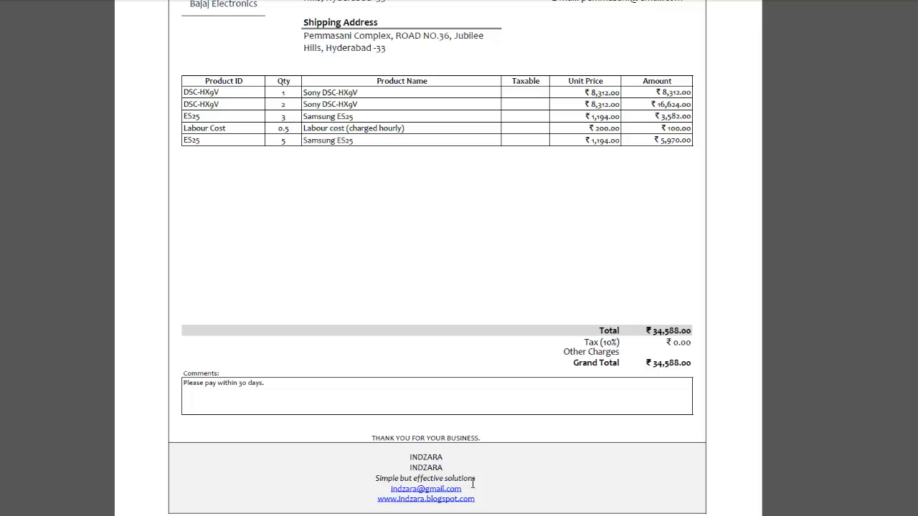
{"action": "mouse_move", "coordinate": [542, 479]}
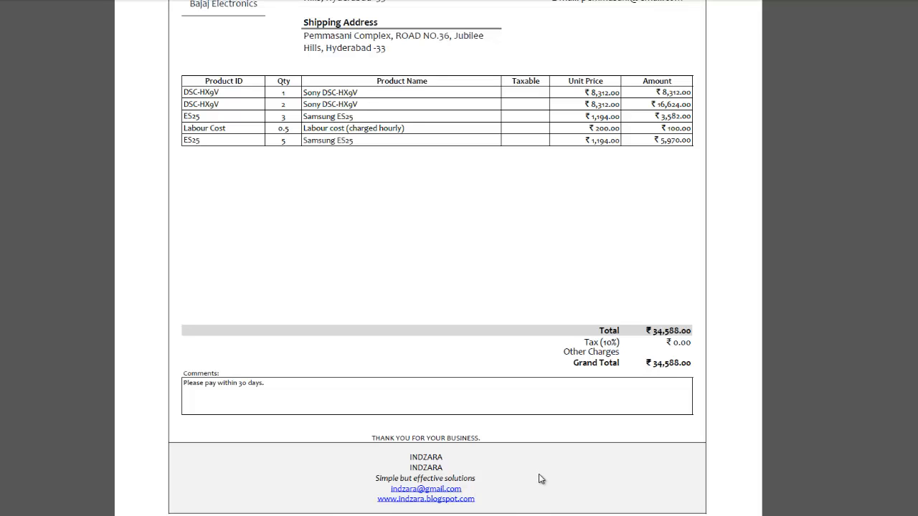
{"action": "left_click", "coordinate": [424, 499]}
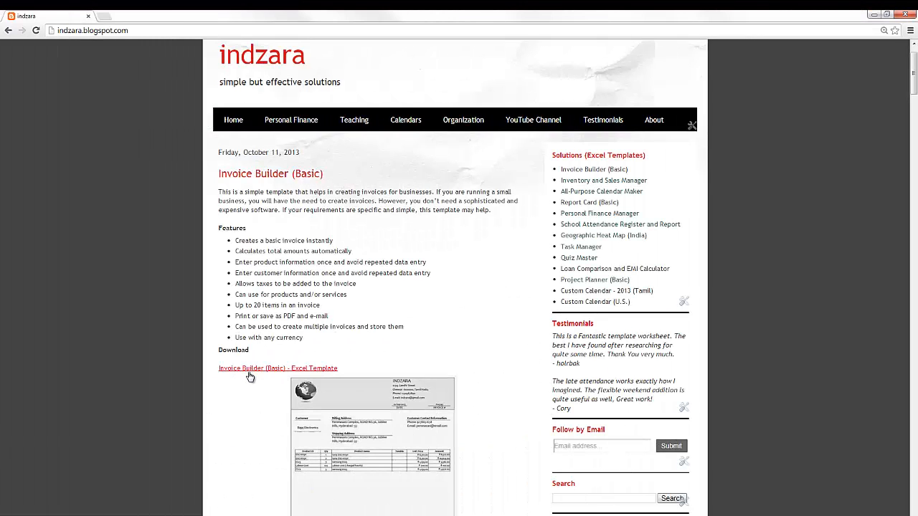
{"action": "mouse_move", "coordinate": [319, 372]}
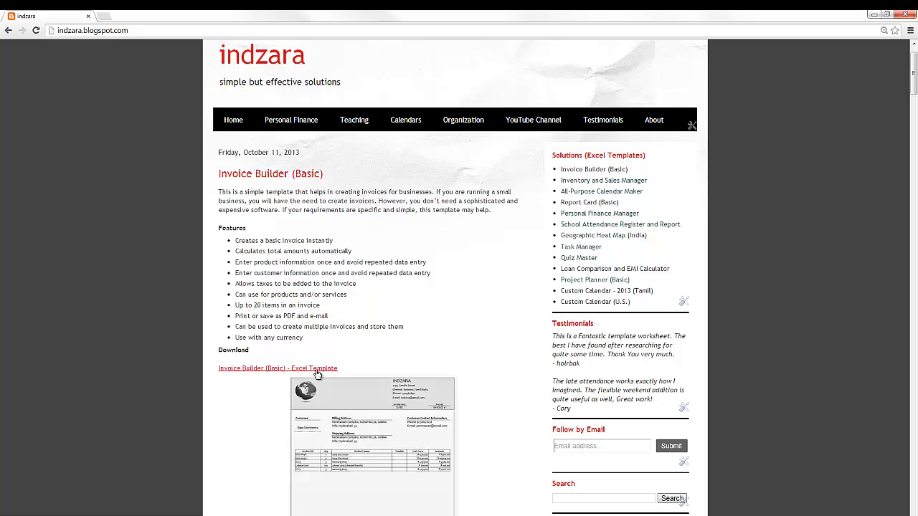
{"action": "scroll", "scroll_direction": "down", "scroll_amount": 3}
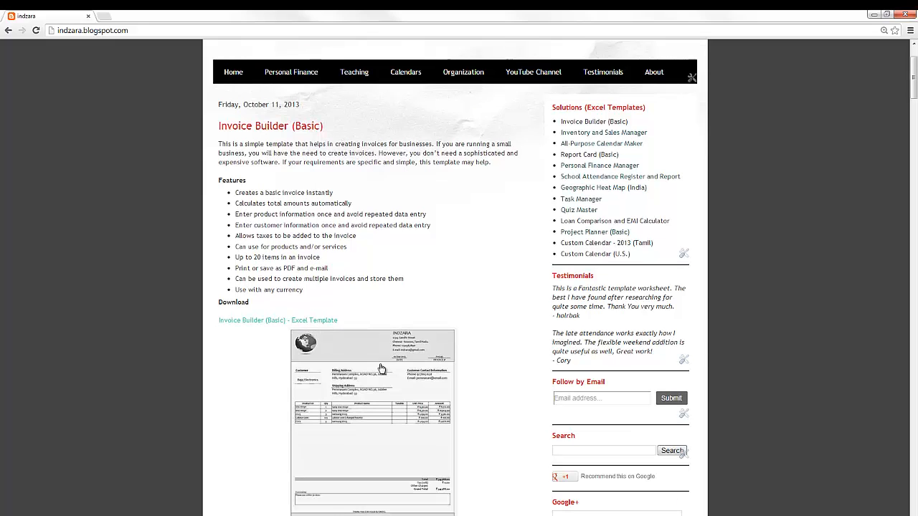
{"action": "mouse_move", "coordinate": [251, 382]}
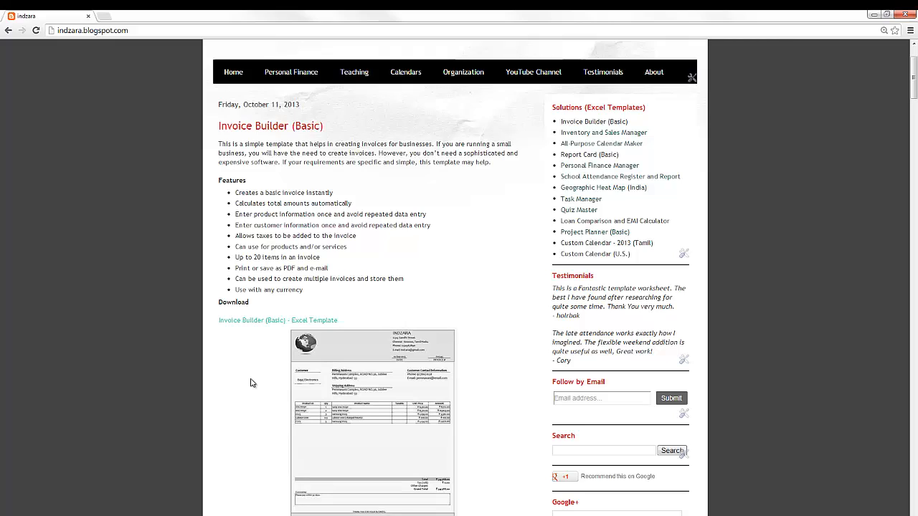